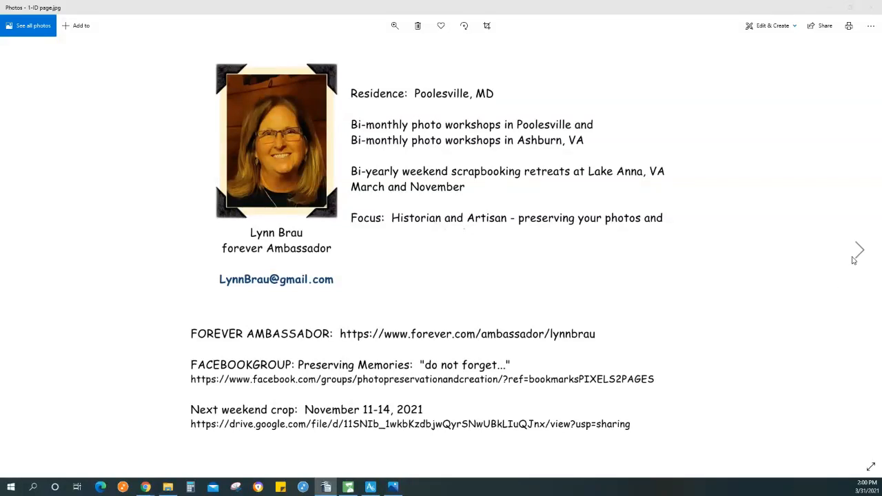
Advance from the contact page to the Forever Overview.jpg slide
{"action": "left_click", "coordinate": [859, 250]}
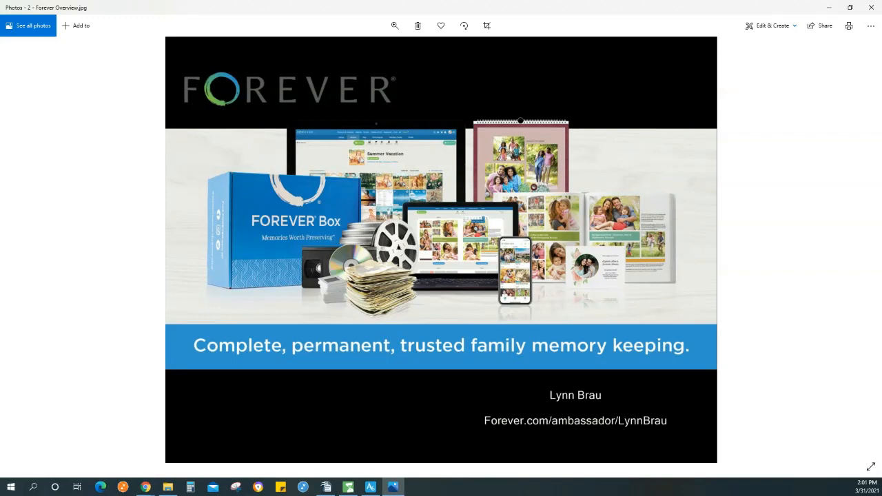
{"action": "mouse_move", "coordinate": [854, 274]}
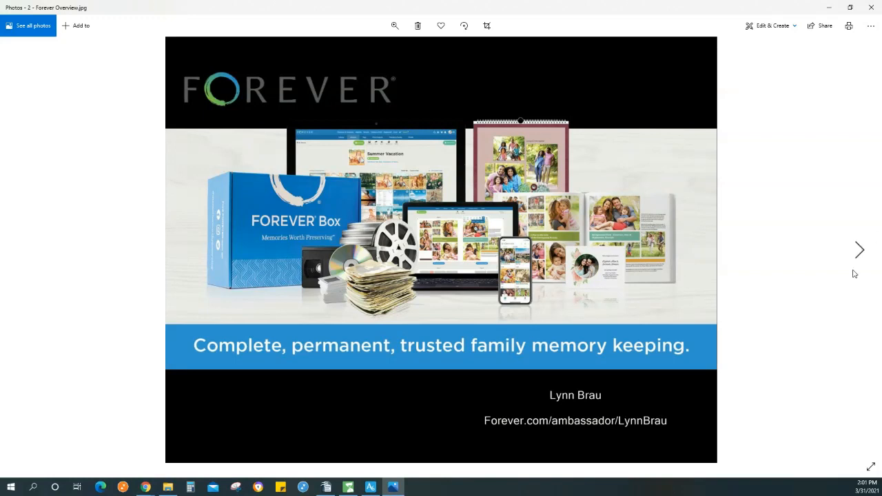
{"action": "mouse_move", "coordinate": [860, 252]}
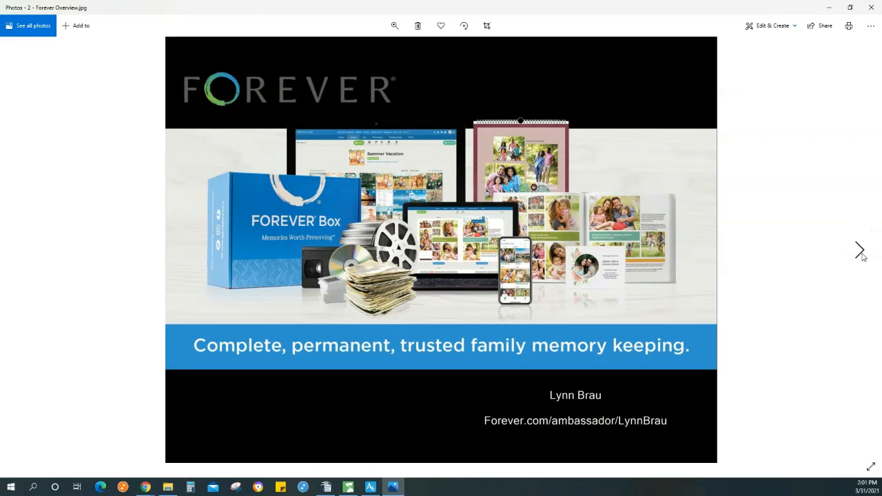
Advance through Historian Logo.jpg and Artisan Logo.jpg to the following slide
{"action": "left_click", "coordinate": [859, 251]}
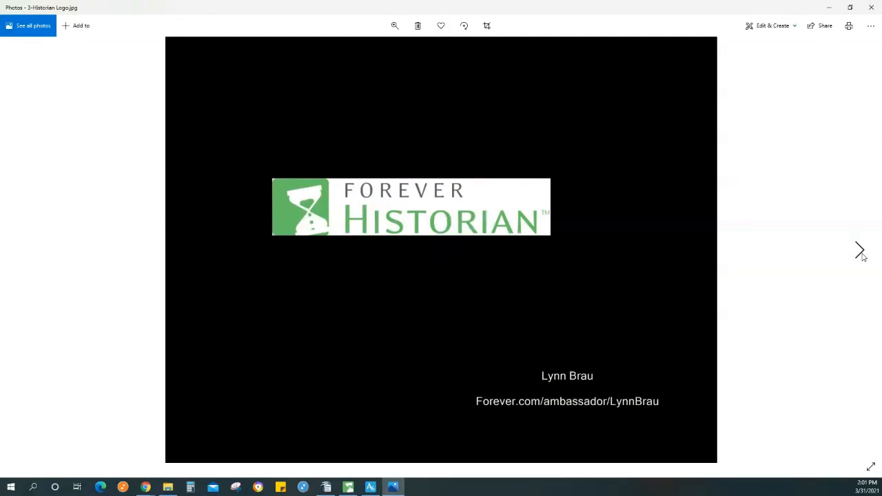
{"action": "left_click", "coordinate": [859, 252]}
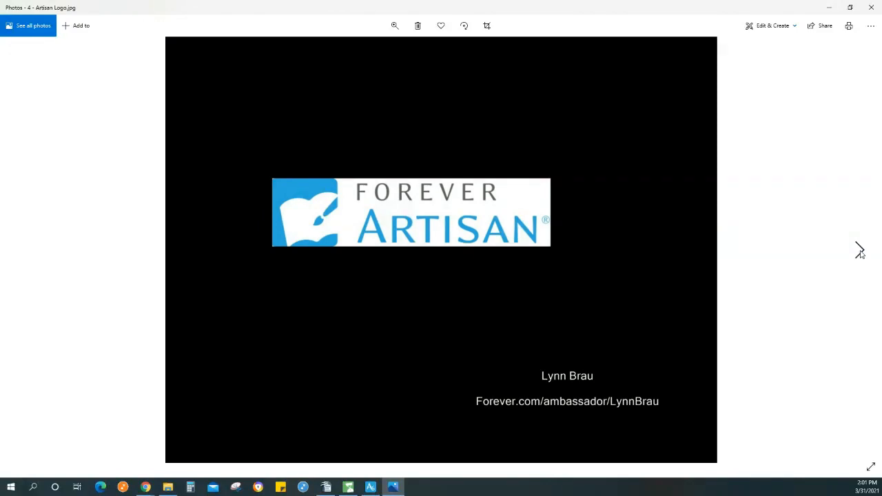
{"action": "left_click", "coordinate": [858, 250]}
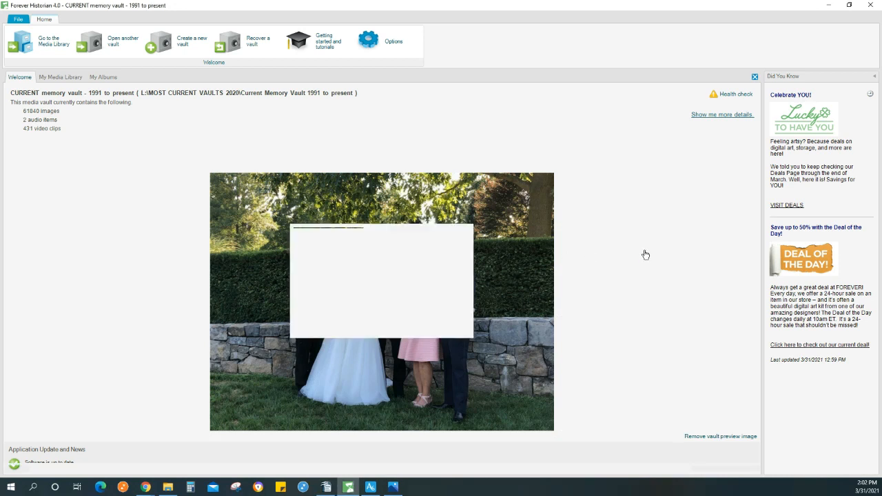
Show the vault's media library with its 62,273 item thumbnails
{"action": "left_click", "coordinate": [72, 77]}
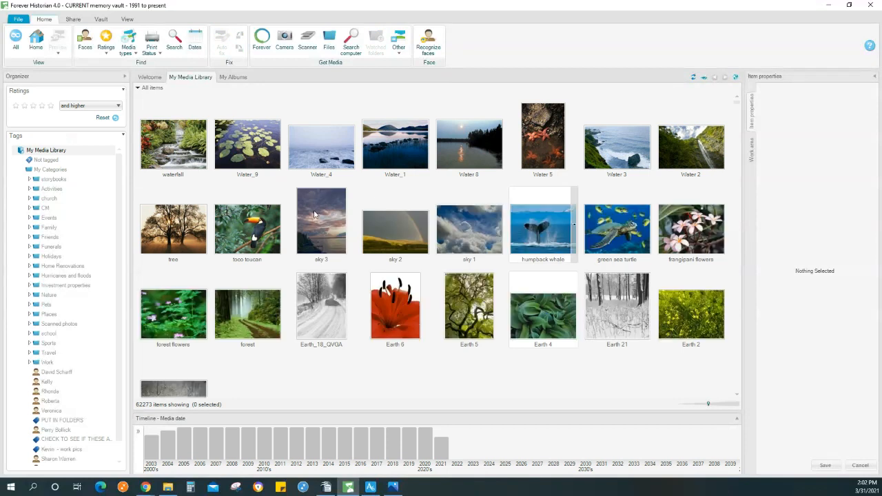
{"action": "scroll", "scroll_direction": "down", "scroll_amount": 3}
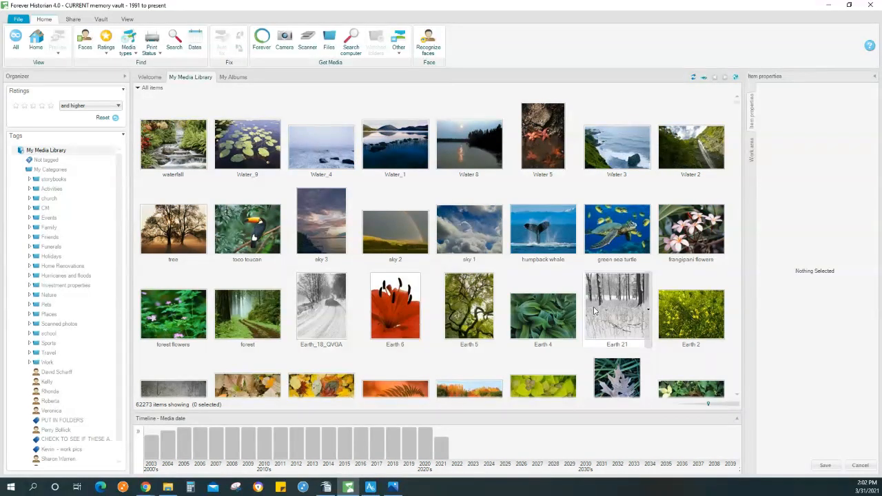
{"action": "mouse_move", "coordinate": [173, 145]}
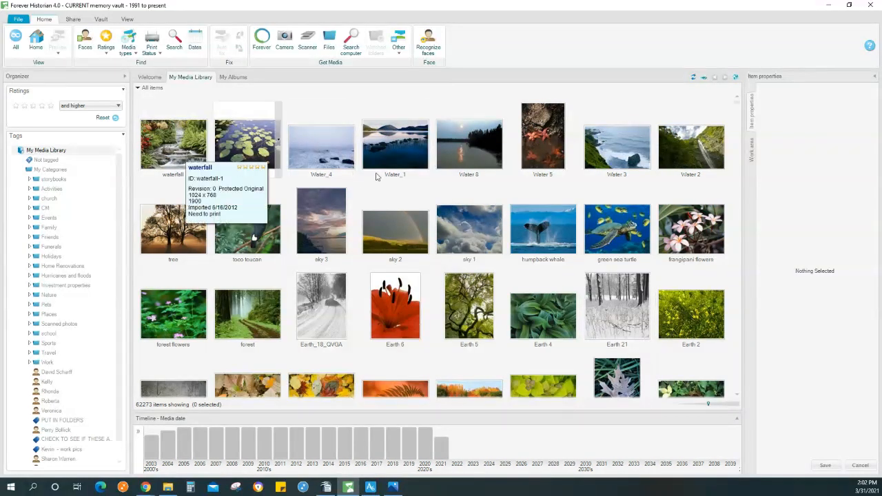
{"action": "mouse_move", "coordinate": [739, 394]}
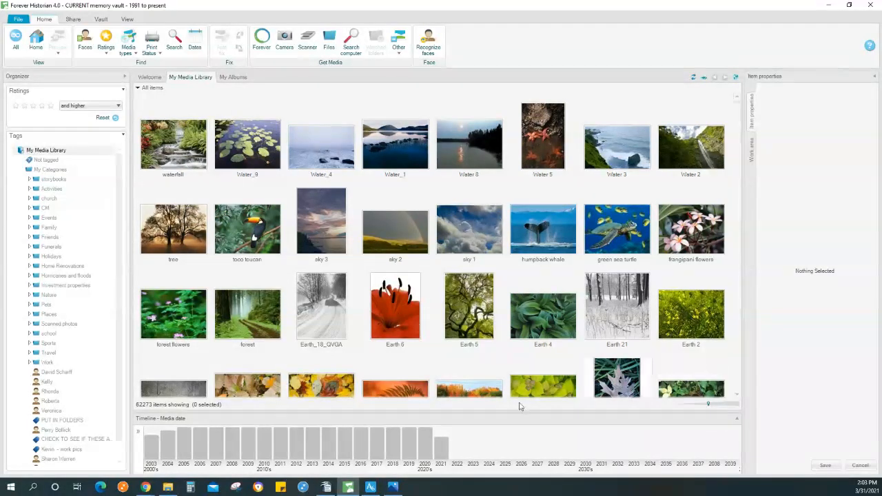
{"action": "mouse_move", "coordinate": [404, 453]}
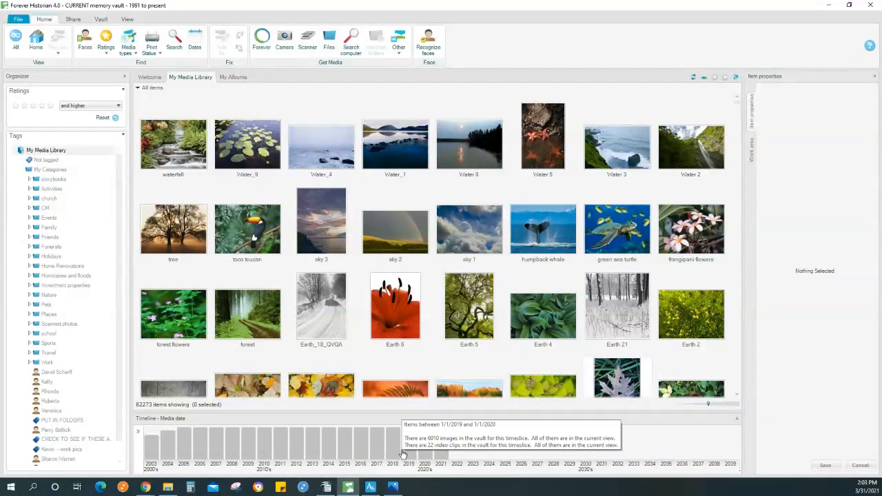
{"action": "mouse_move", "coordinate": [366, 451]}
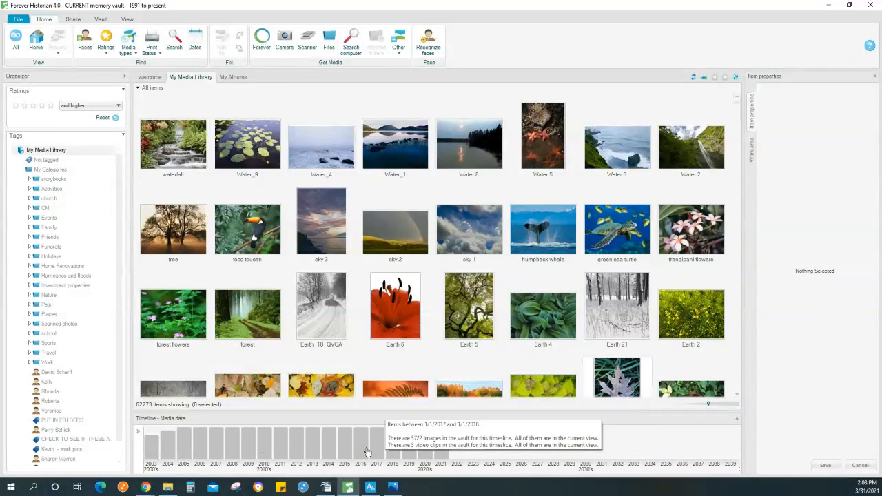
{"action": "mouse_move", "coordinate": [334, 456]}
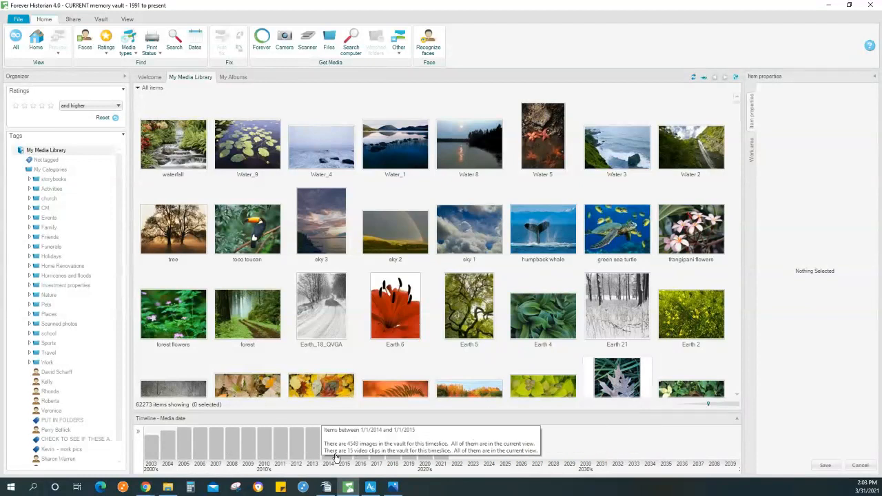
{"action": "mouse_move", "coordinate": [445, 448]}
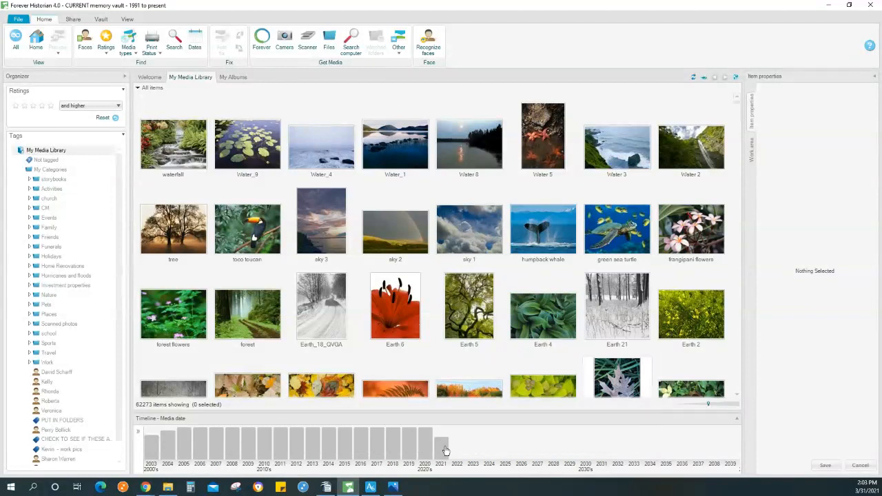
{"action": "mouse_move", "coordinate": [312, 457]}
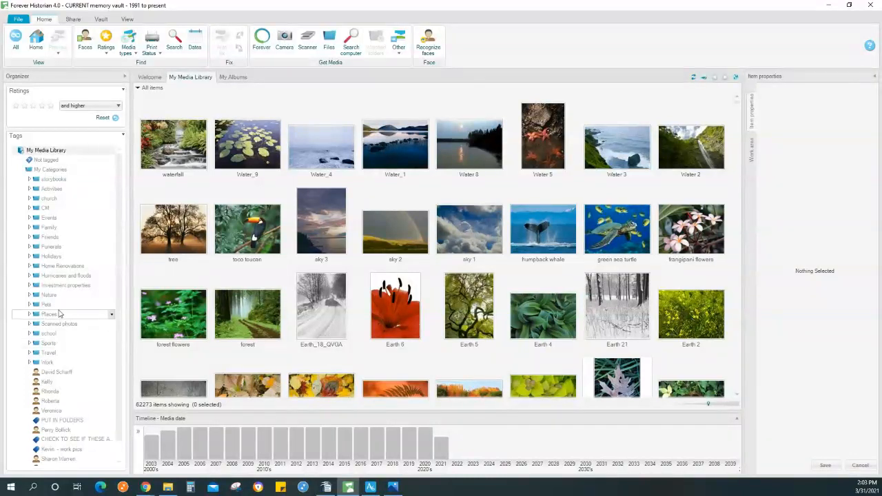
{"action": "mouse_move", "coordinate": [37, 318]}
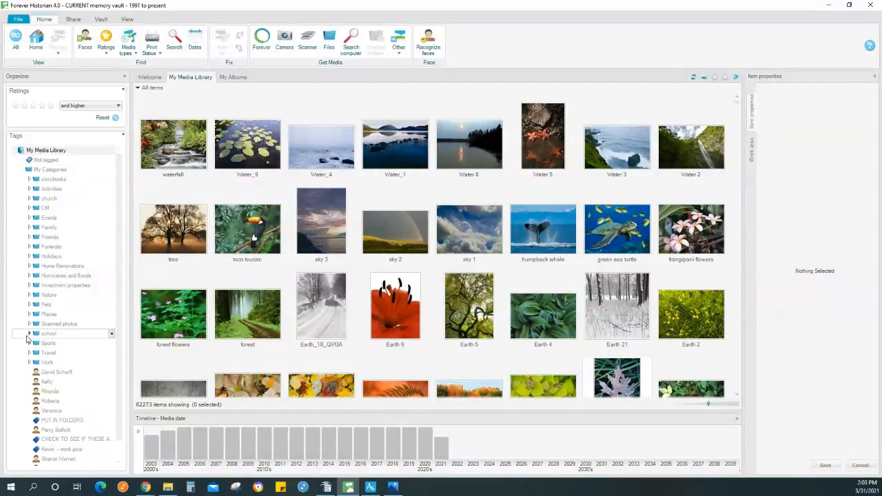
Expand the Travel category under My Categories to list its place sub-tags
{"action": "left_click", "coordinate": [29, 353]}
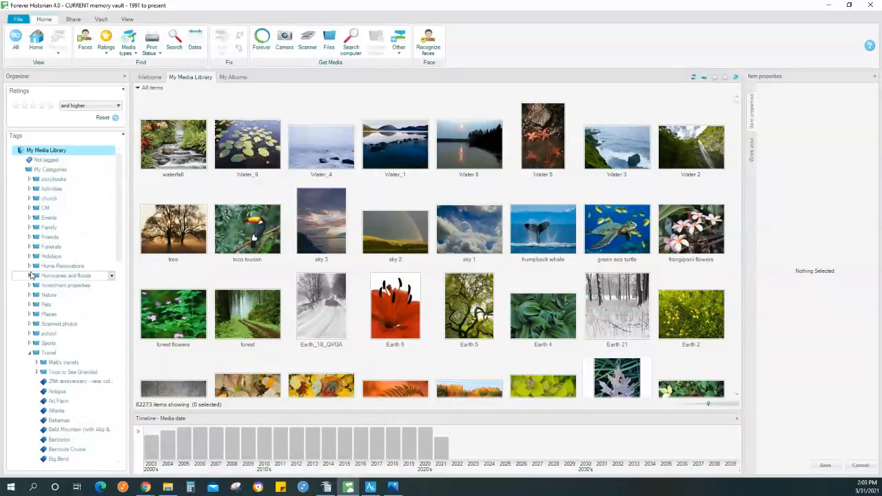
{"action": "mouse_move", "coordinate": [101, 266]}
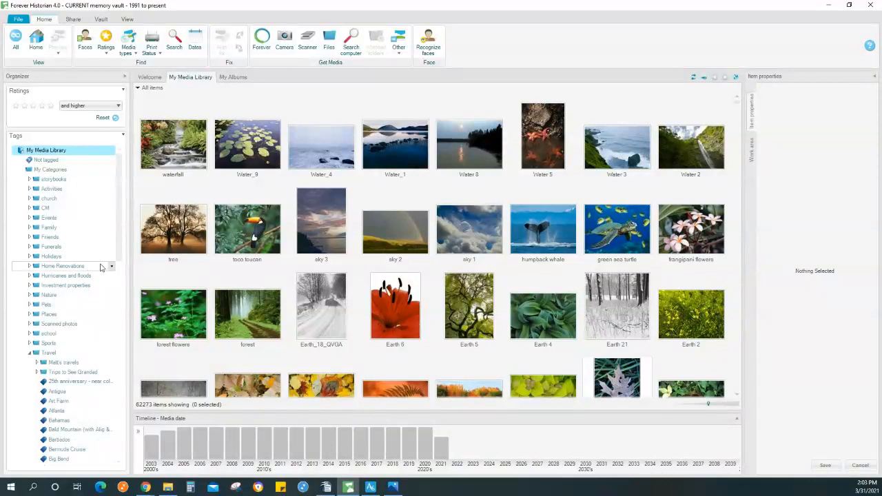
{"action": "mouse_move", "coordinate": [469, 307]}
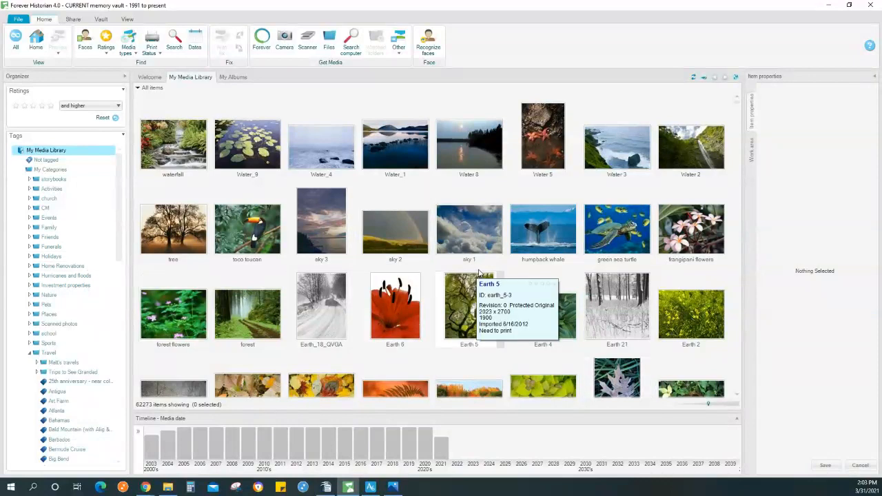
{"action": "mouse_move", "coordinate": [482, 269]}
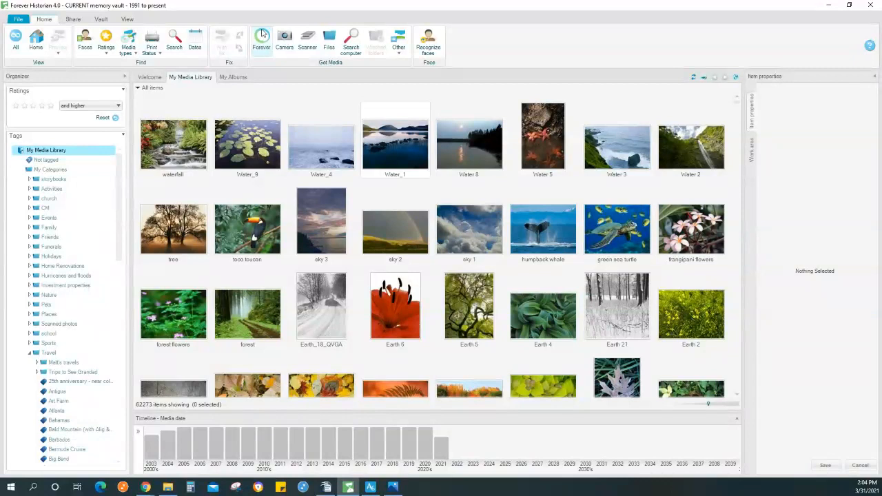
{"action": "mouse_move", "coordinate": [593, 45]}
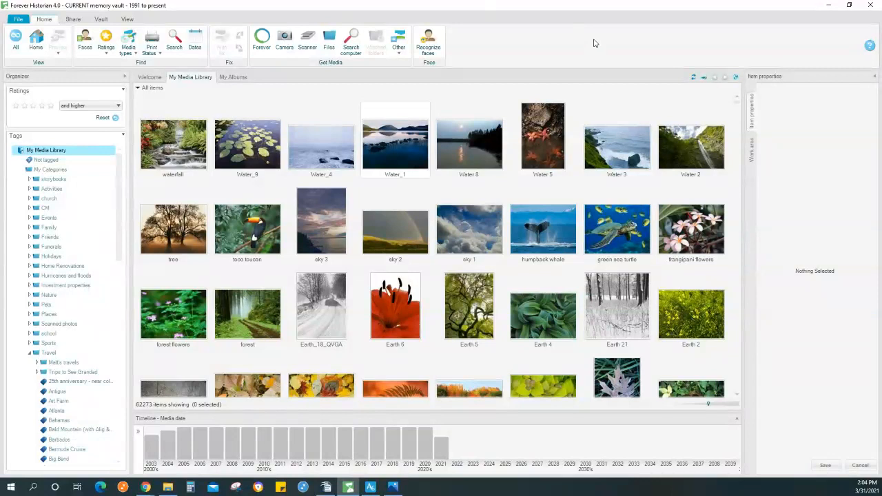
{"action": "mouse_move", "coordinate": [285, 38]}
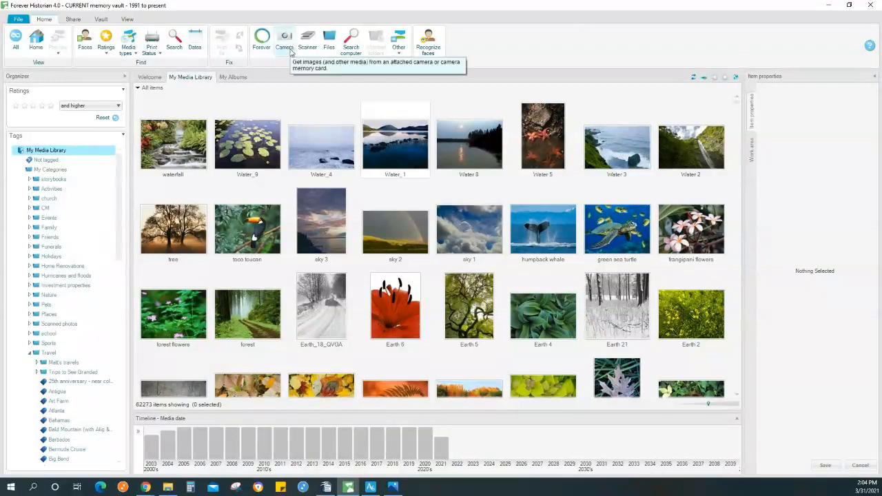
{"action": "mouse_move", "coordinate": [308, 41]}
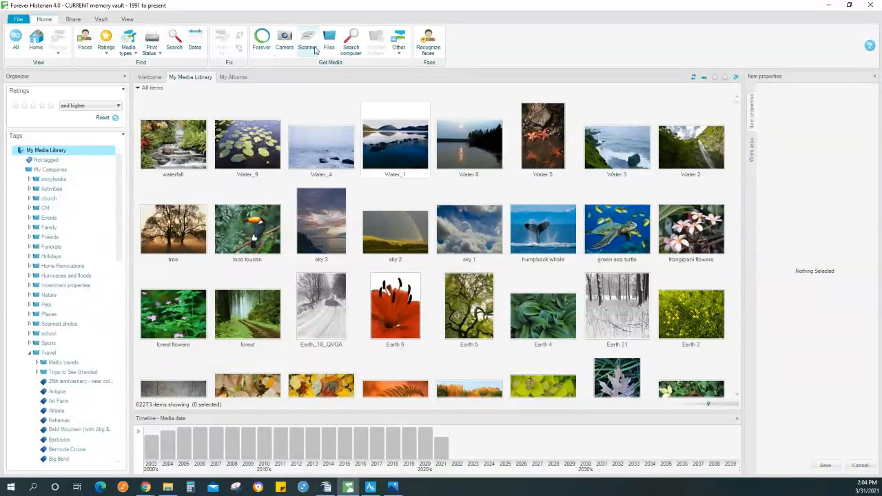
{"action": "mouse_move", "coordinate": [328, 38]}
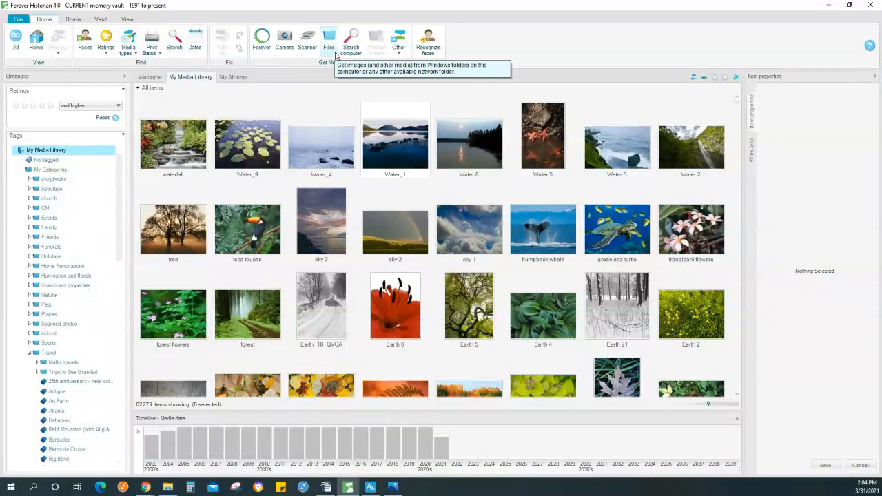
{"action": "mouse_move", "coordinate": [352, 42]}
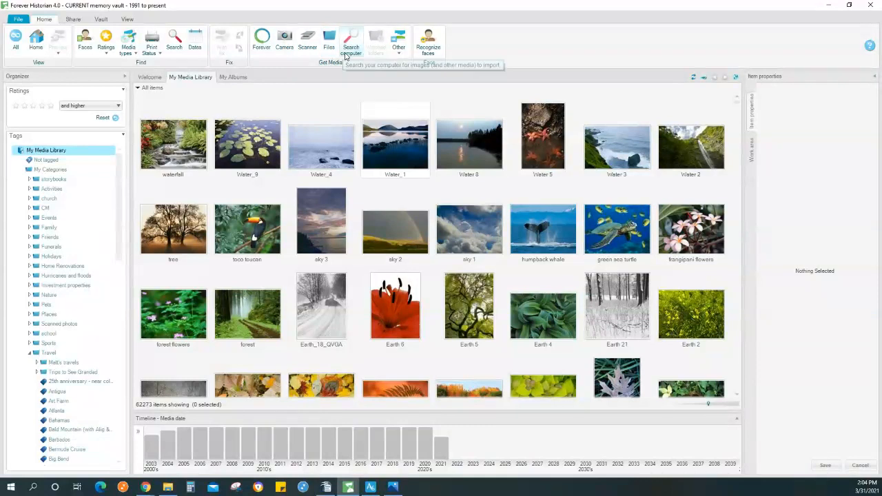
{"action": "mouse_move", "coordinate": [349, 48]}
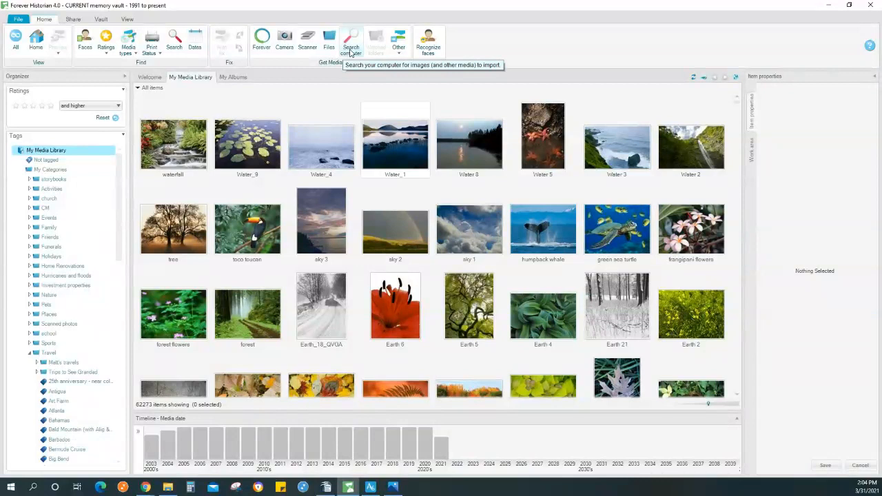
{"action": "mouse_move", "coordinate": [114, 71]}
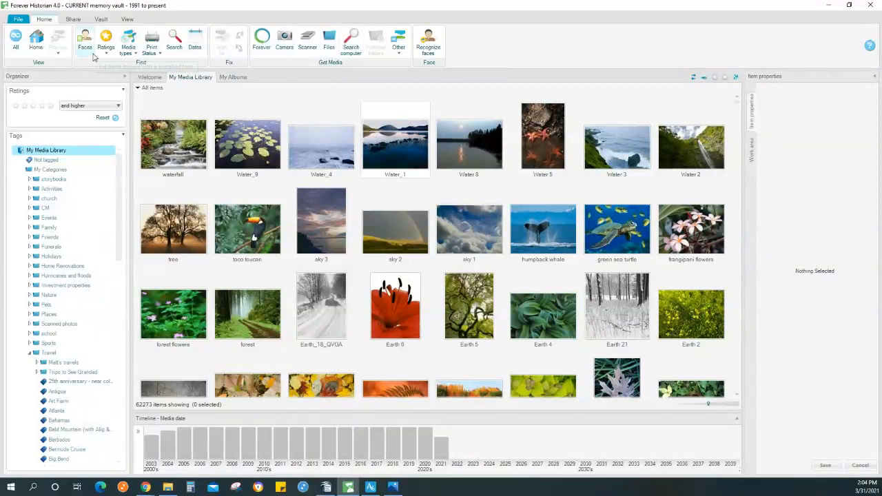
{"action": "mouse_move", "coordinate": [88, 41]}
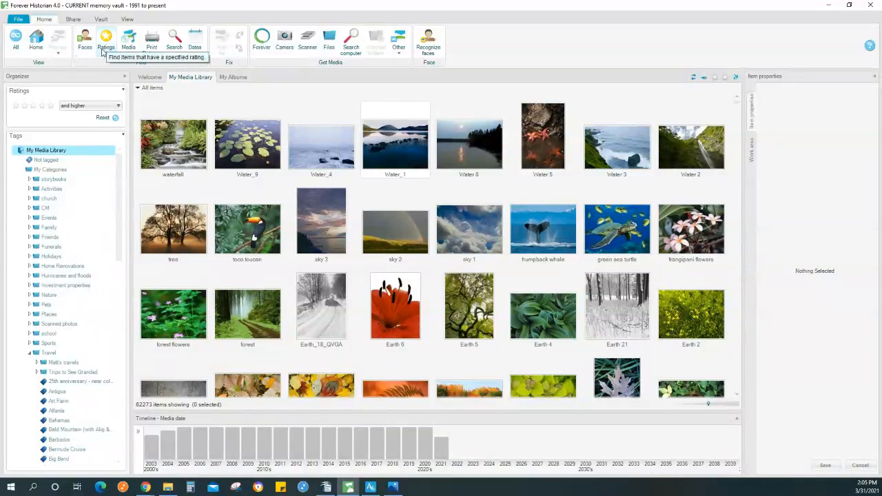
{"action": "mouse_move", "coordinate": [109, 43]}
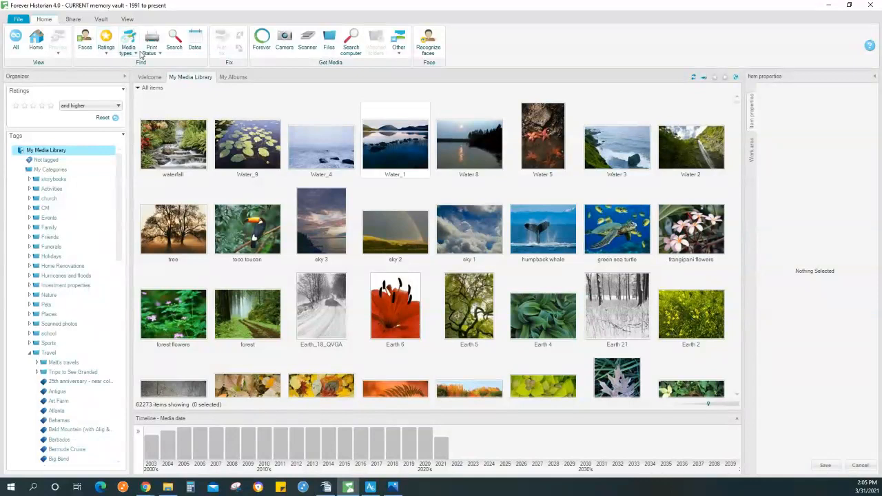
{"action": "left_click", "coordinate": [127, 42]}
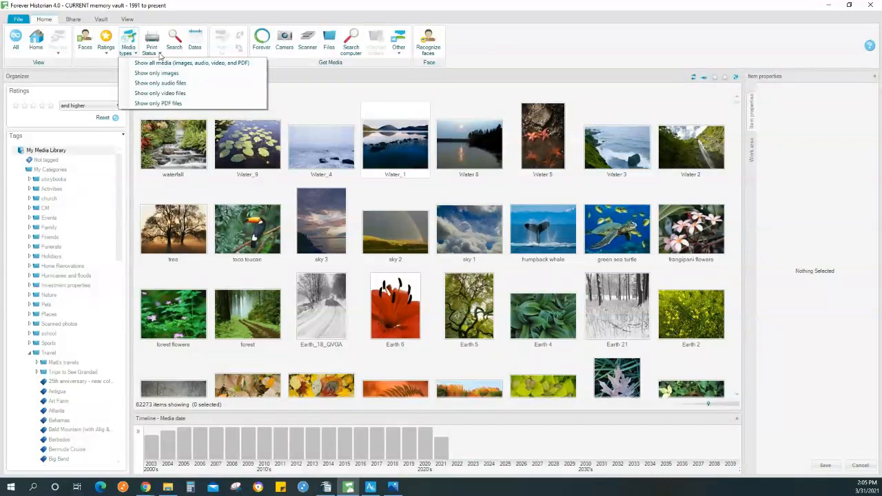
{"action": "left_click", "coordinate": [152, 40]}
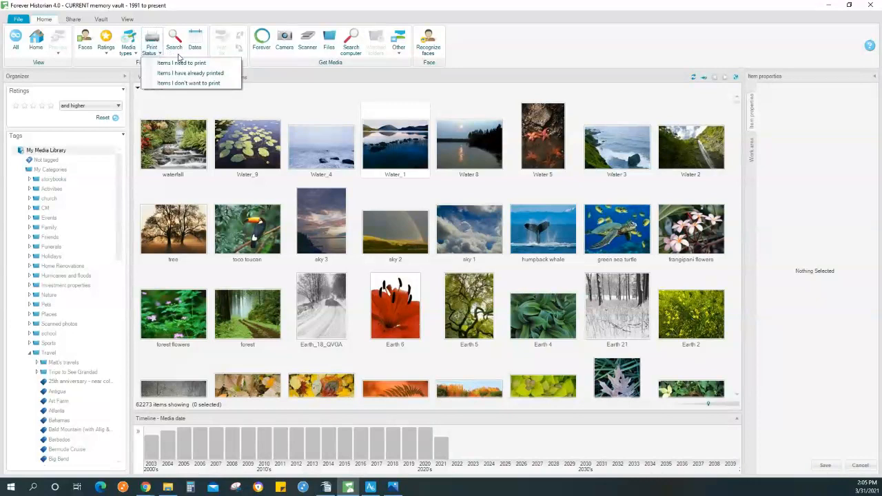
{"action": "mouse_move", "coordinate": [180, 43]}
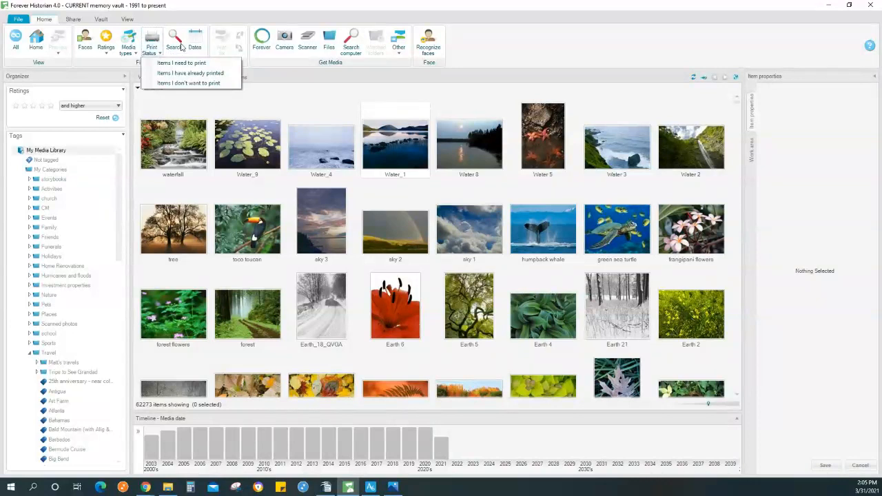
{"action": "left_click", "coordinate": [177, 41]}
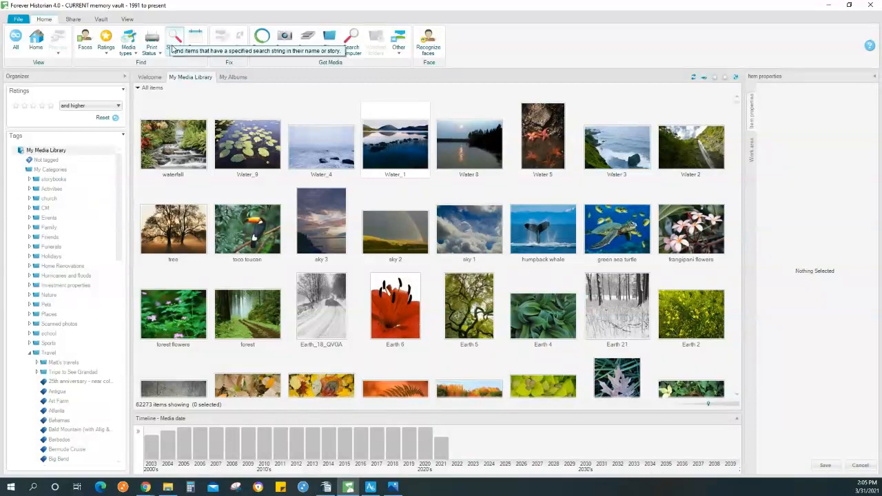
{"action": "mouse_move", "coordinate": [200, 42]}
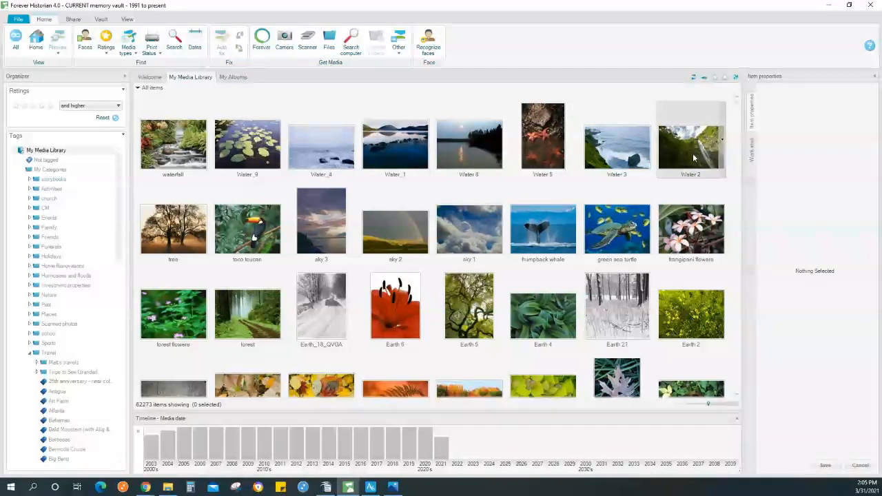
Select Water 2 and show its properties — dated 1900, tagged Earth Photos and water — ready for a story
{"action": "left_click", "coordinate": [691, 141]}
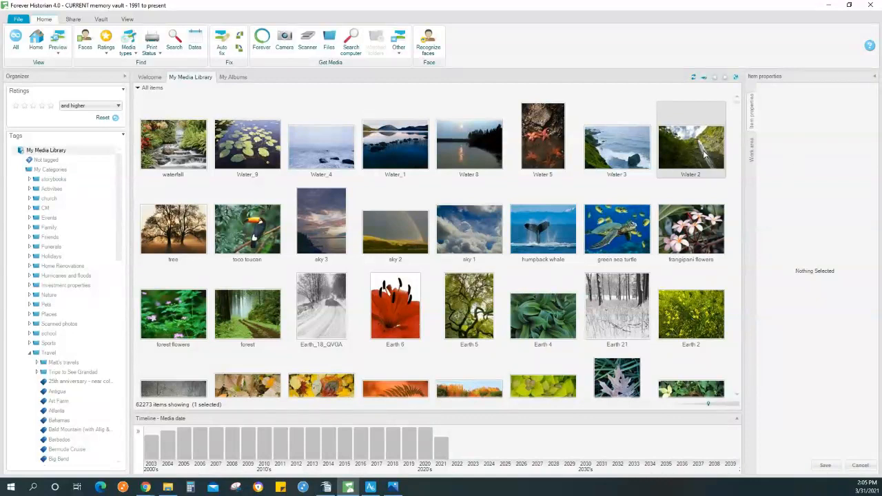
{"action": "left_click", "coordinate": [690, 138]}
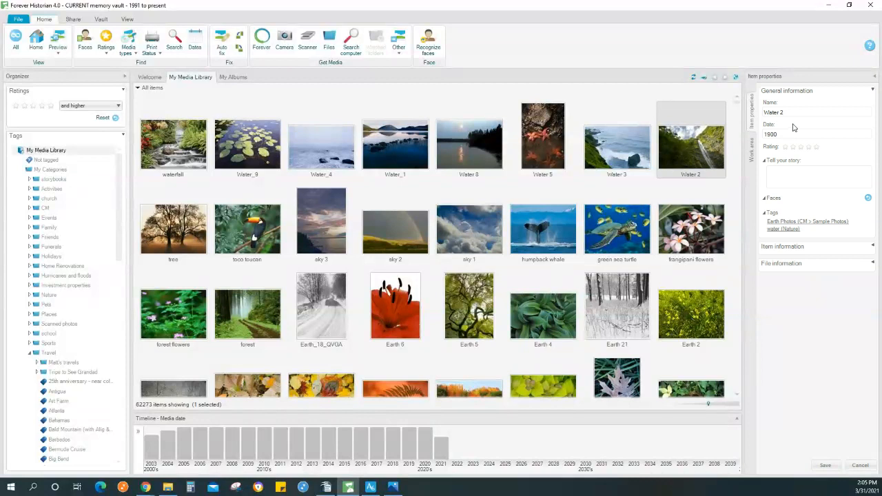
{"action": "left_click", "coordinate": [793, 134]}
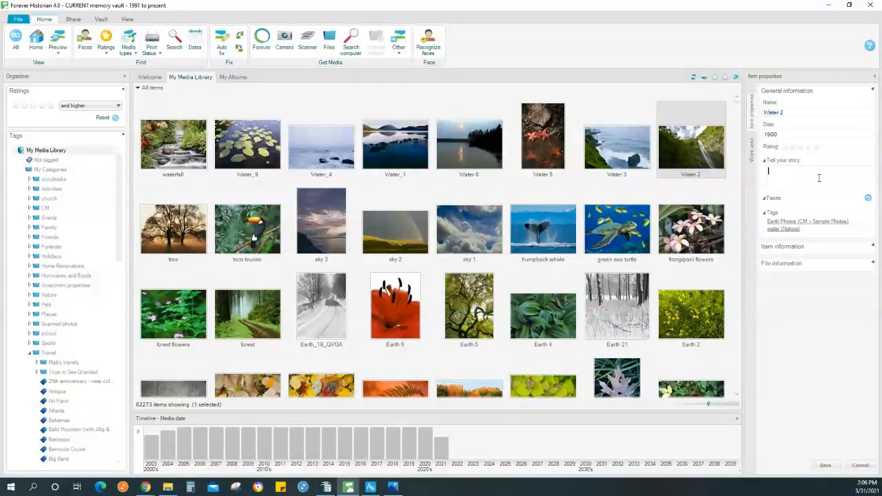
{"action": "mouse_move", "coordinate": [818, 177]}
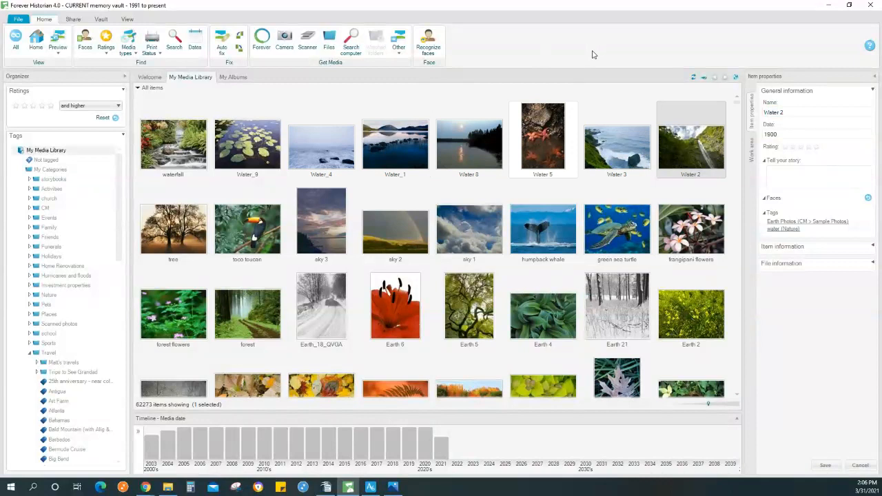
{"action": "left_click", "coordinate": [817, 172]}
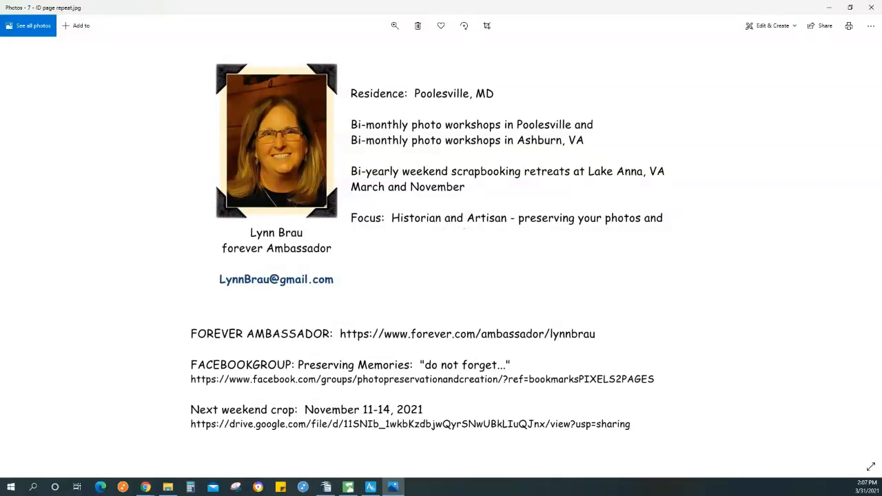
{"action": "mouse_move", "coordinate": [865, 300]}
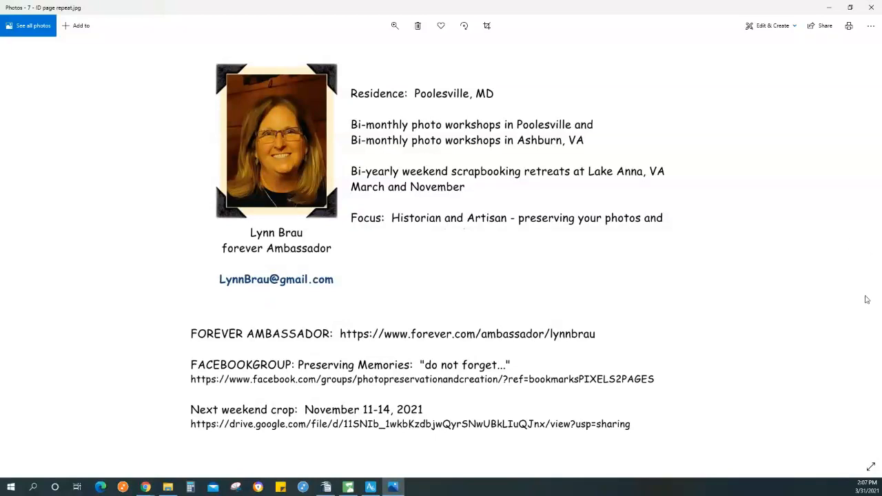
{"action": "mouse_move", "coordinate": [458, 346]}
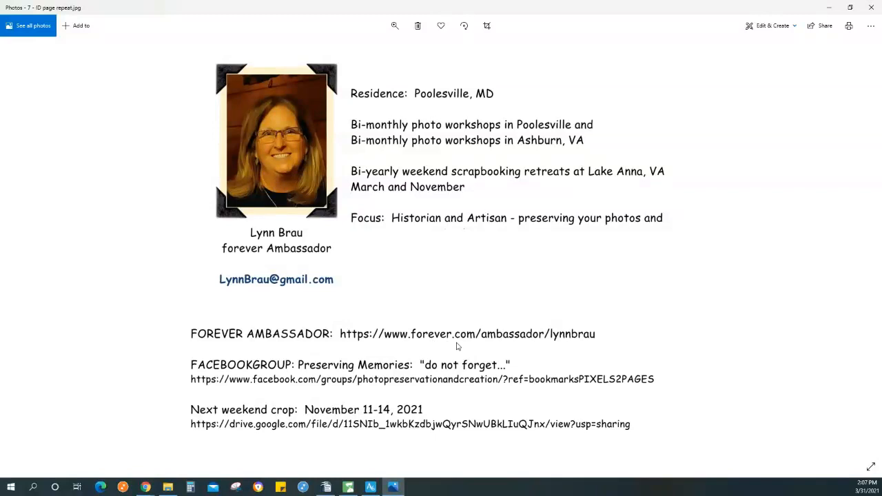
{"action": "mouse_move", "coordinate": [577, 341]}
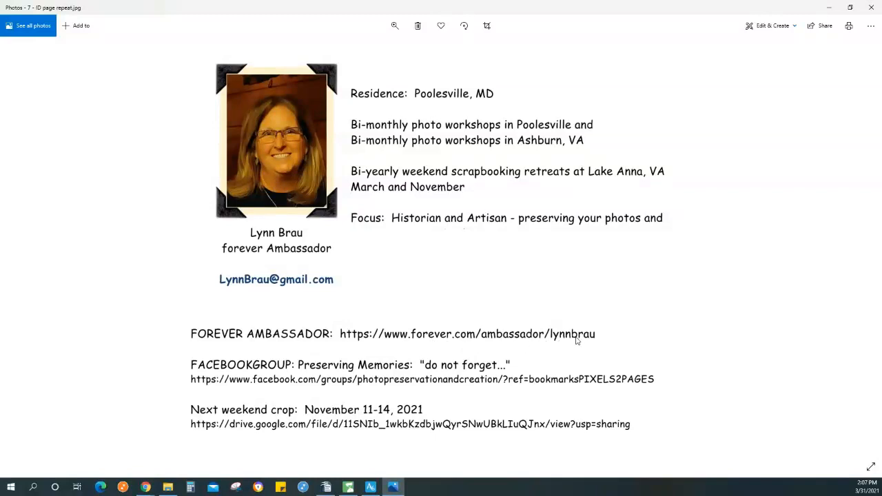
{"action": "mouse_move", "coordinate": [653, 324]}
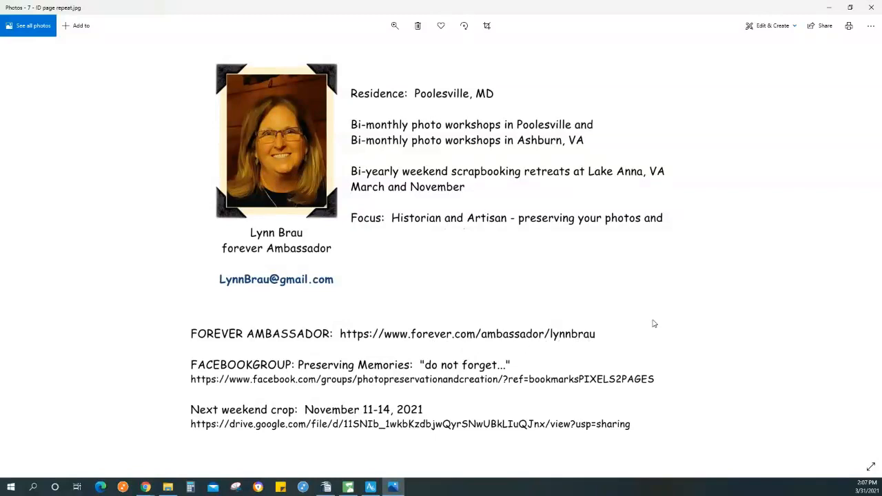
{"action": "mouse_move", "coordinate": [663, 319]}
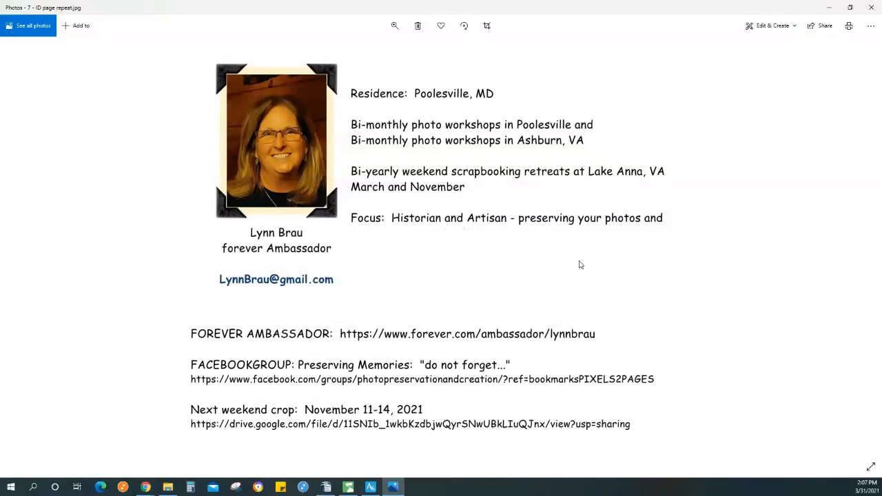
{"action": "mouse_move", "coordinate": [700, 246]}
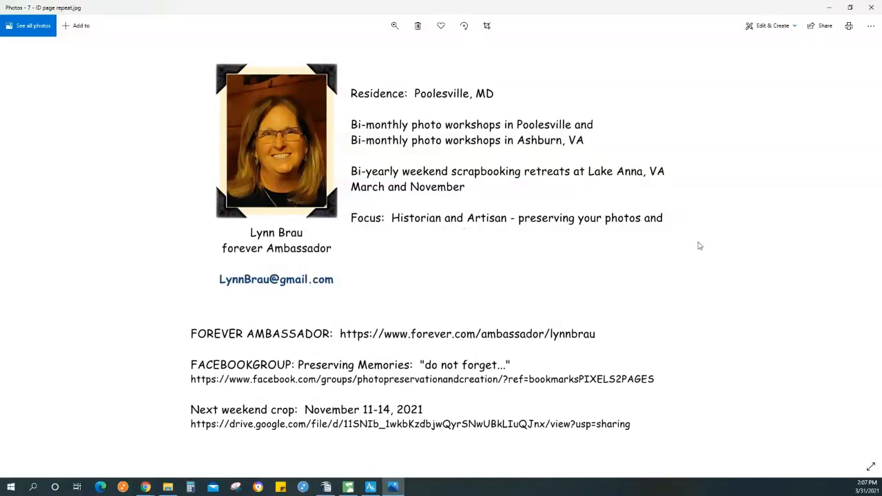
{"action": "mouse_move", "coordinate": [717, 244]}
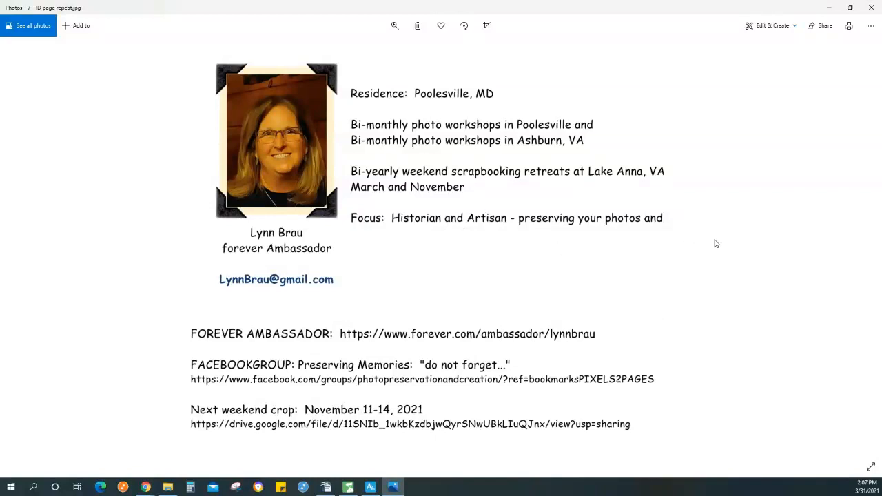